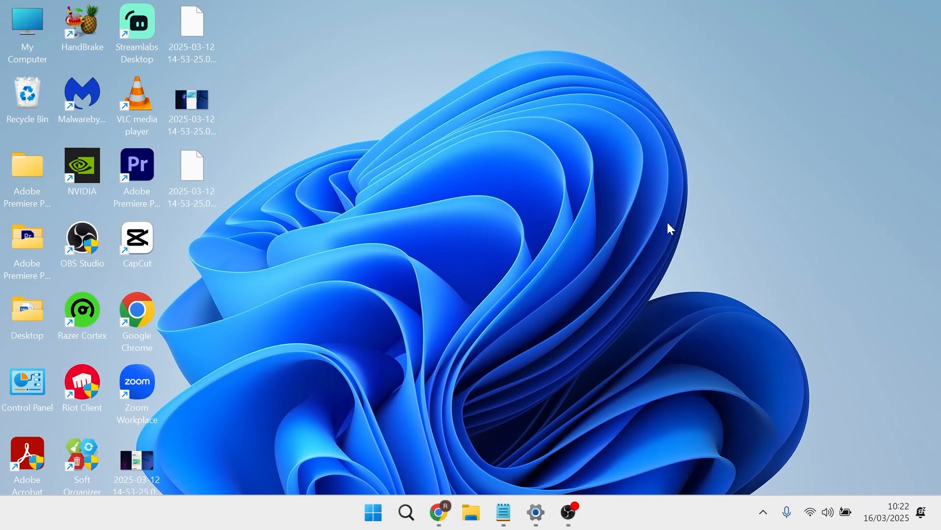
mouse_move(620, 203)
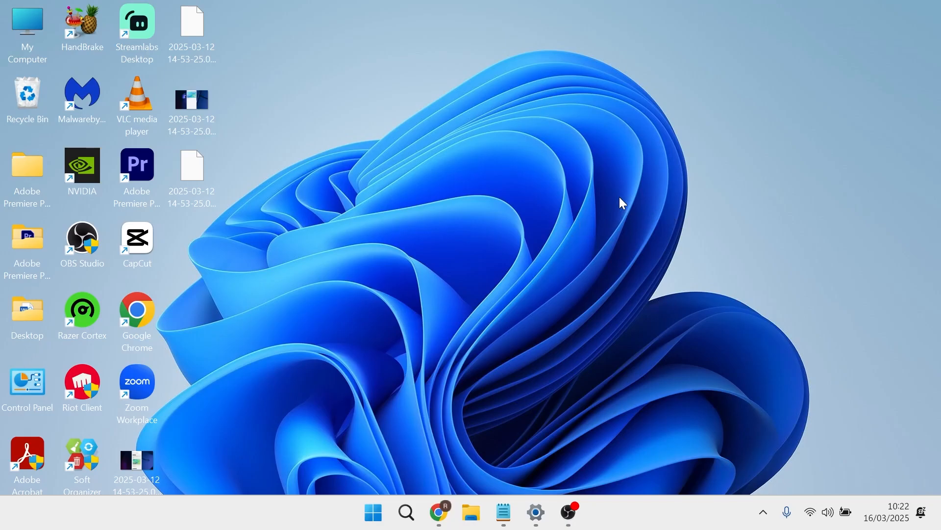
mouse_move(687, 205)
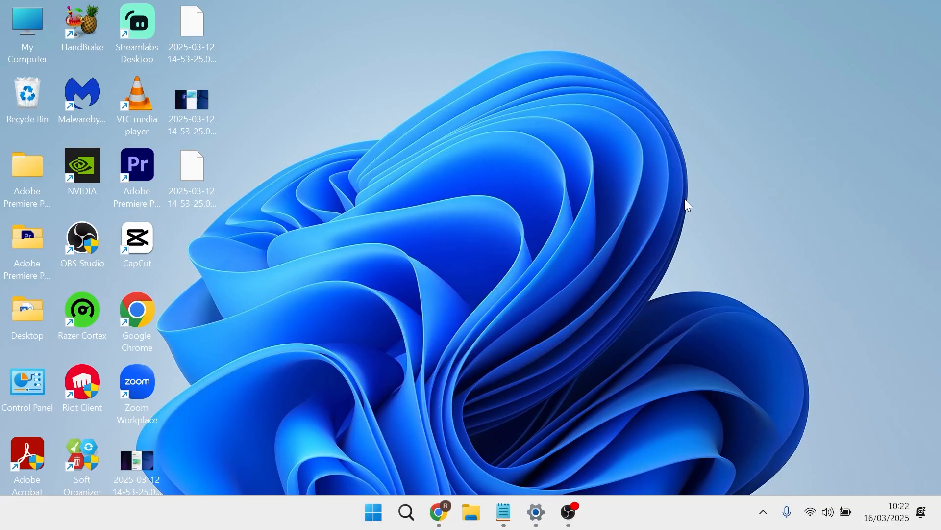
mouse_move(545, 186)
text(c)
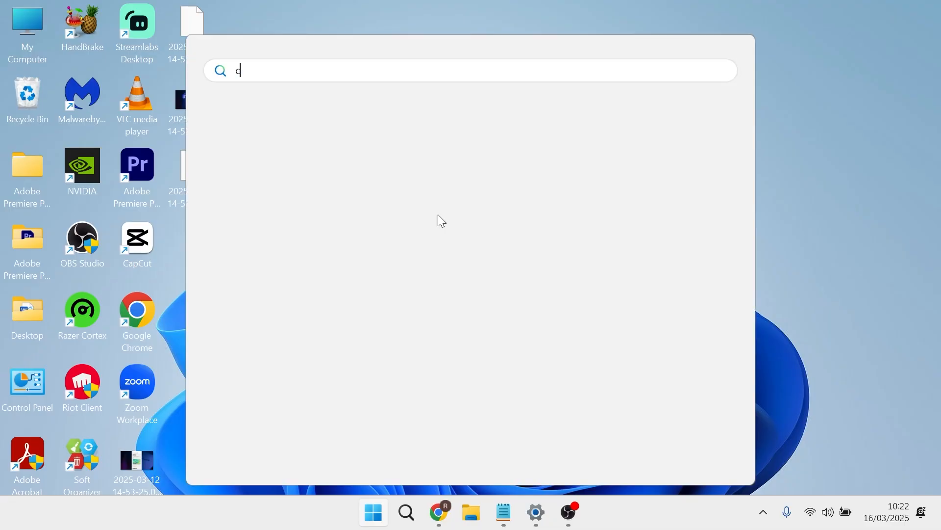
Open Control Panel from search and check its View by display options.
text(ontrol Panel)
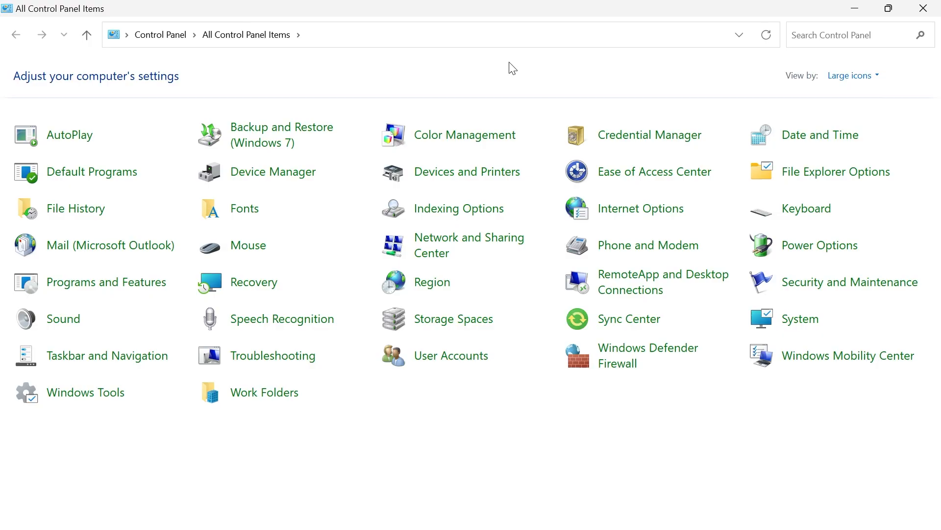
click(851, 75)
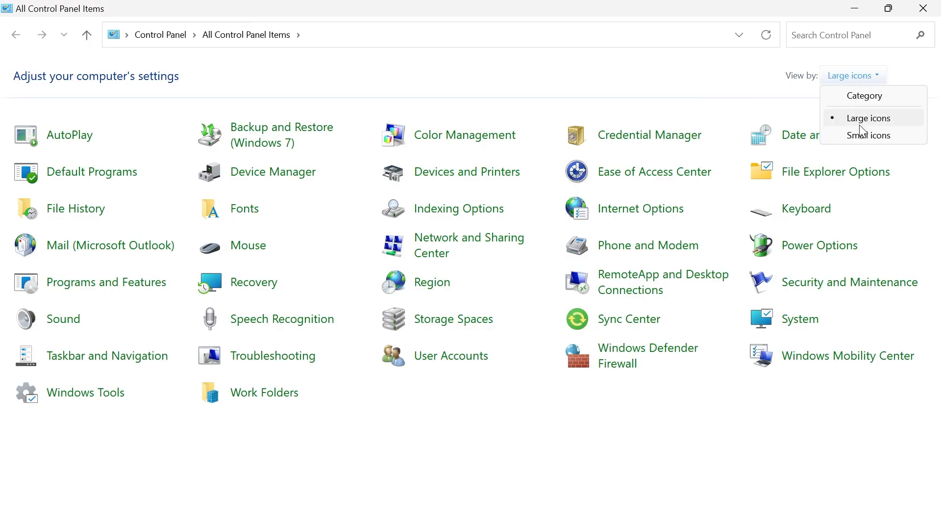
mouse_move(20, 328)
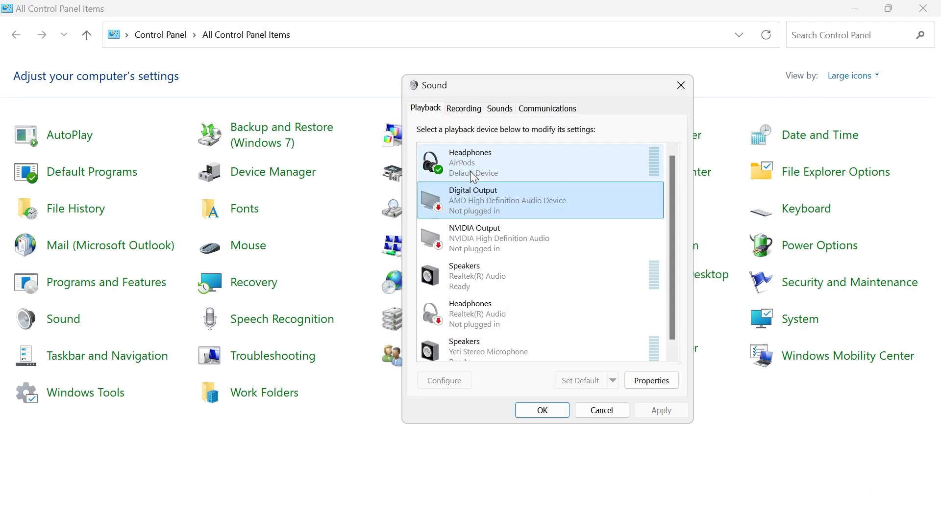
Set AirPods Headphones spatial sound to Windows Sonic for Headphones in Properties.
click(471, 163)
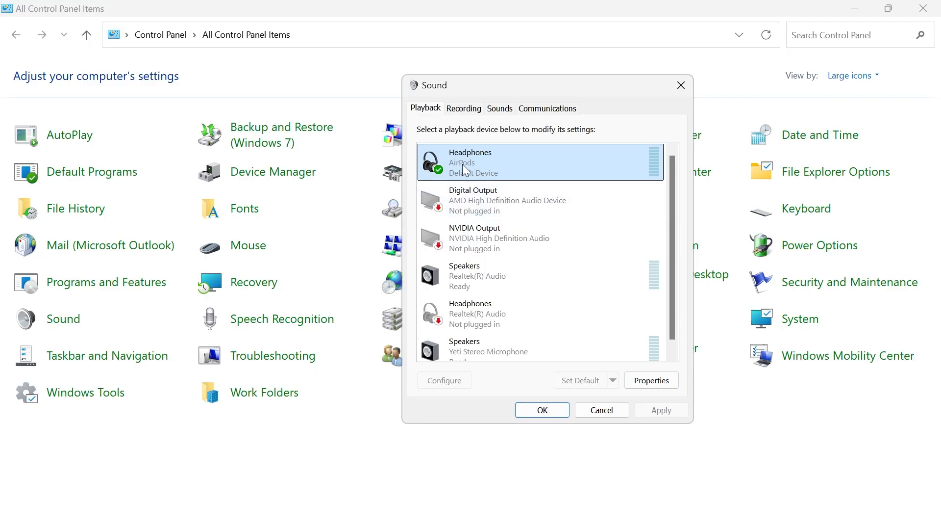
mouse_move(478, 191)
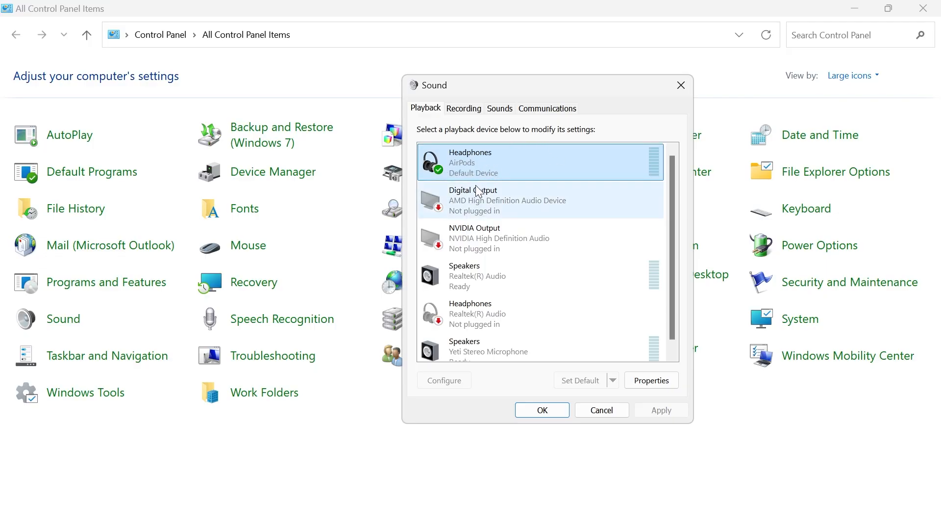
right_click(486, 162)
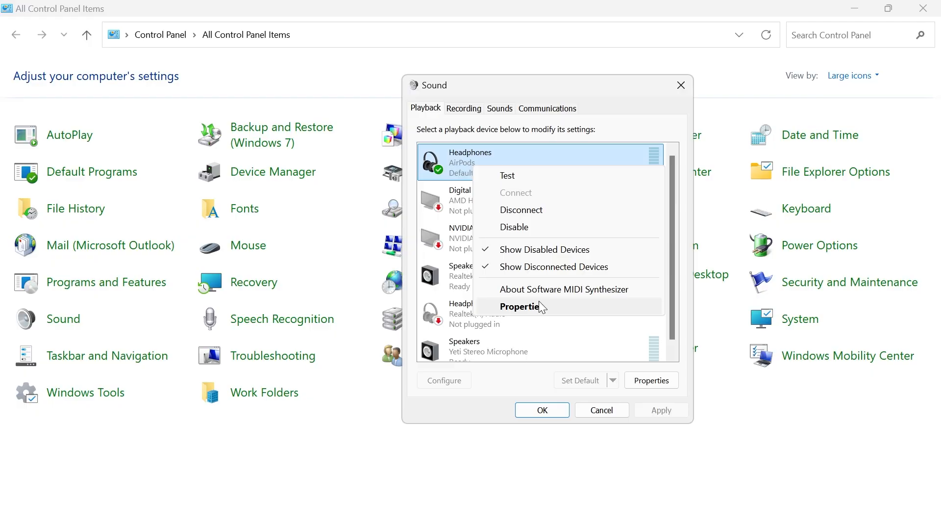
click(520, 306)
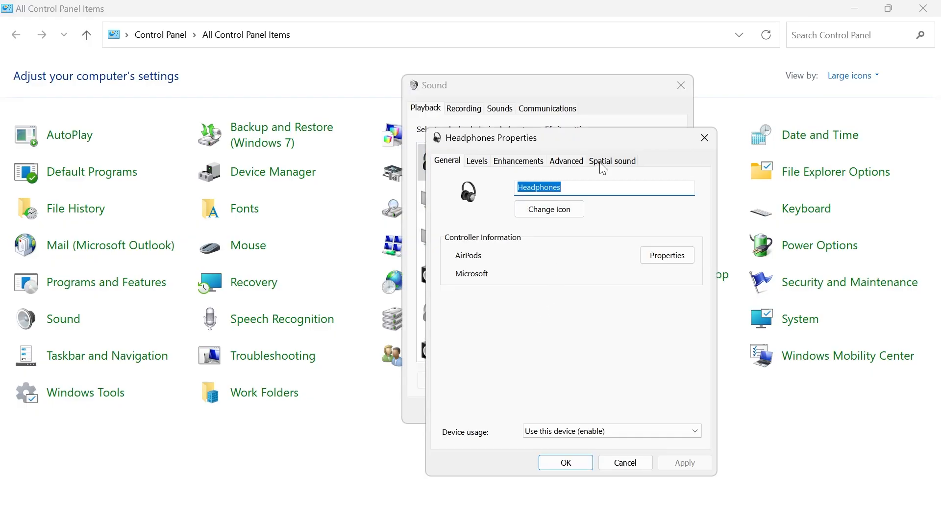
click(612, 160)
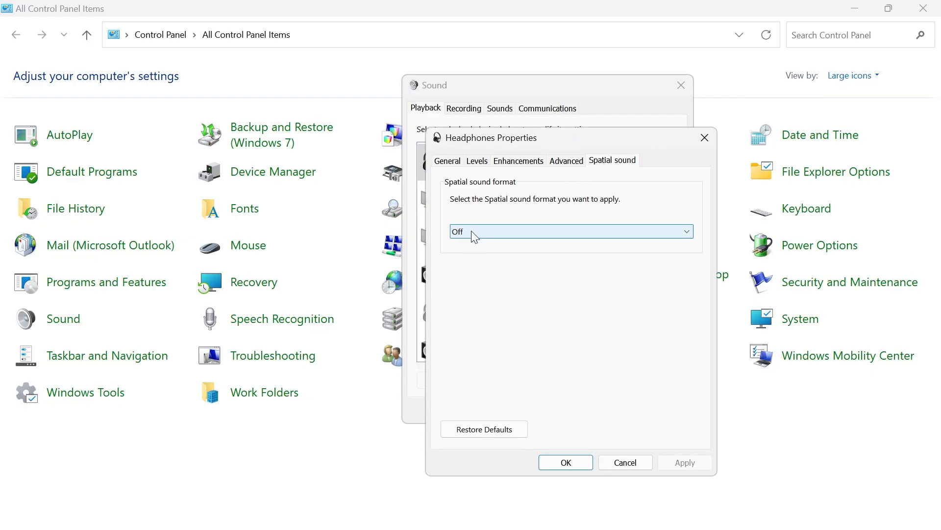
click(571, 231)
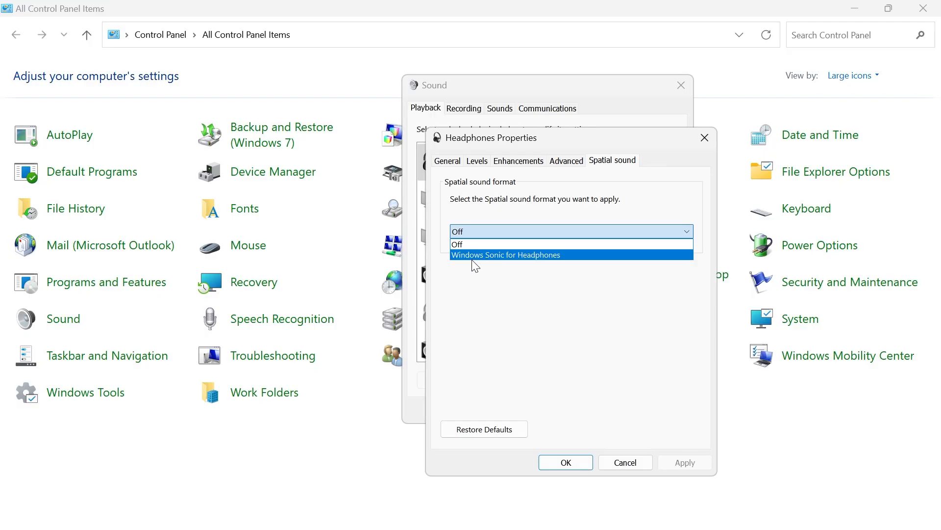
click(506, 255)
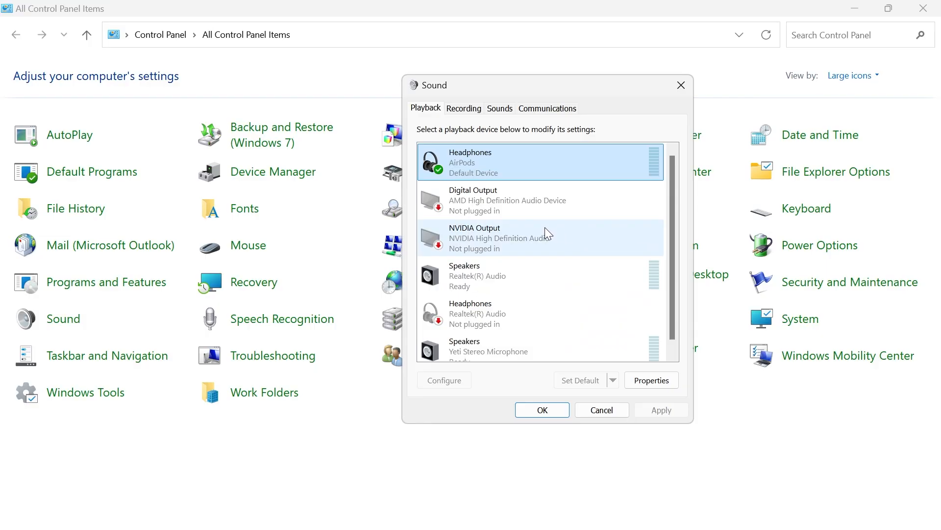
mouse_move(553, 216)
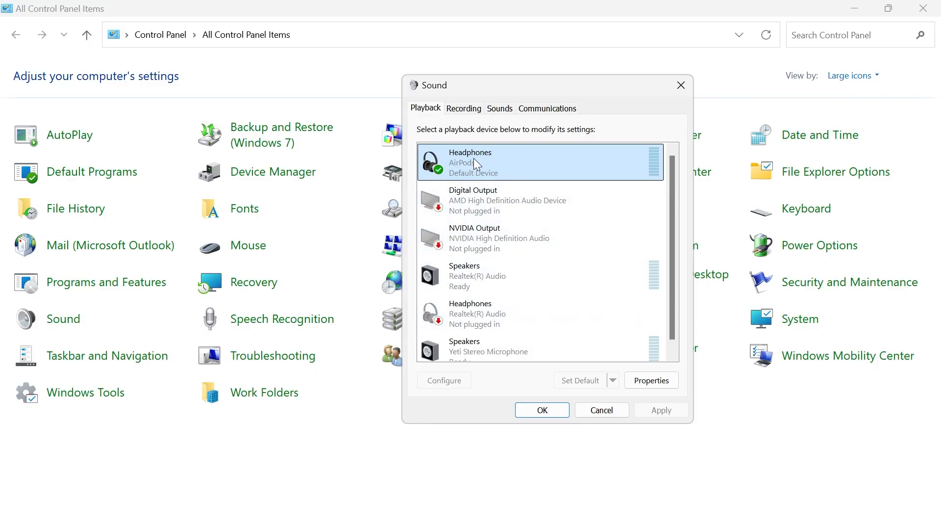
Disable the AirPods Headphones playback device, making Realtek speakers the default.
right_click(475, 162)
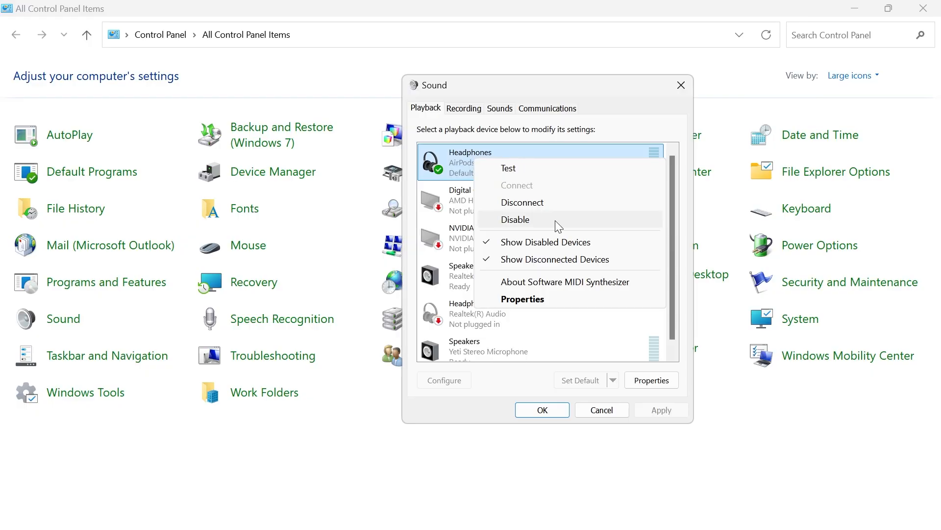
click(515, 219)
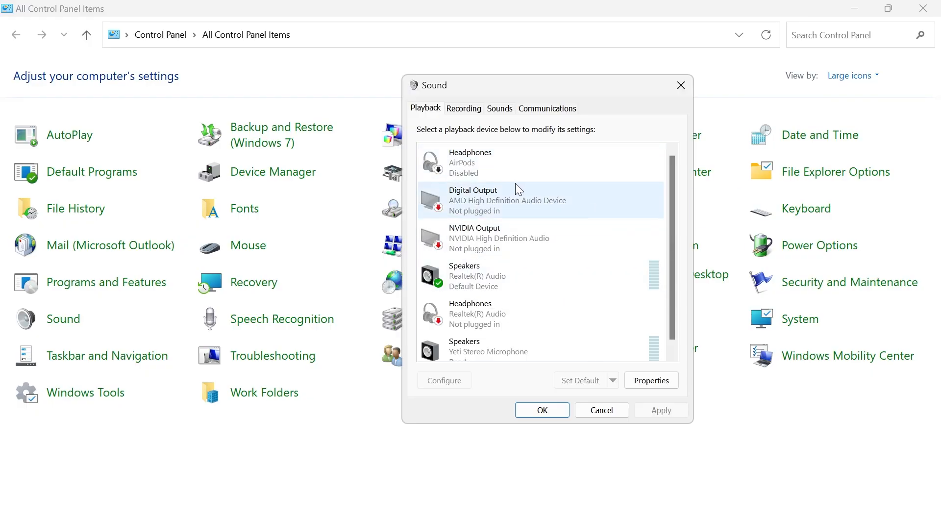
click(497, 162)
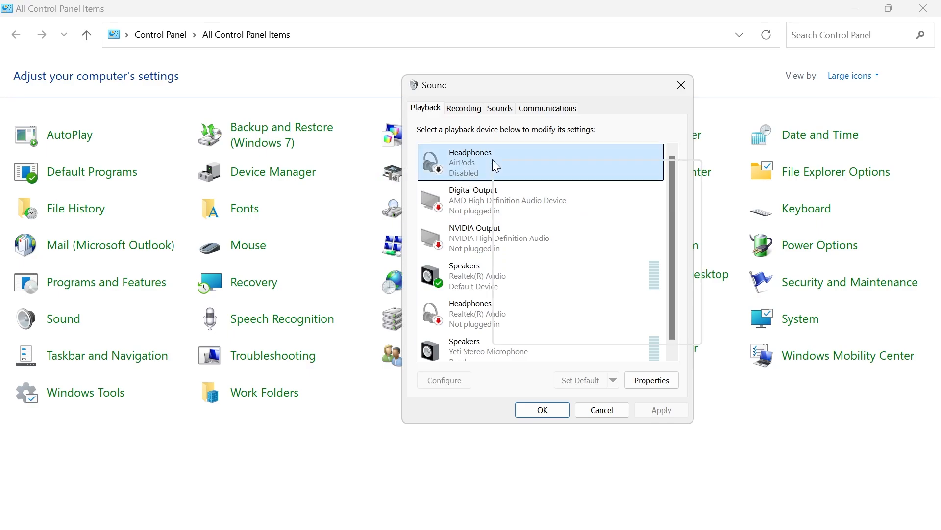
right_click(493, 164)
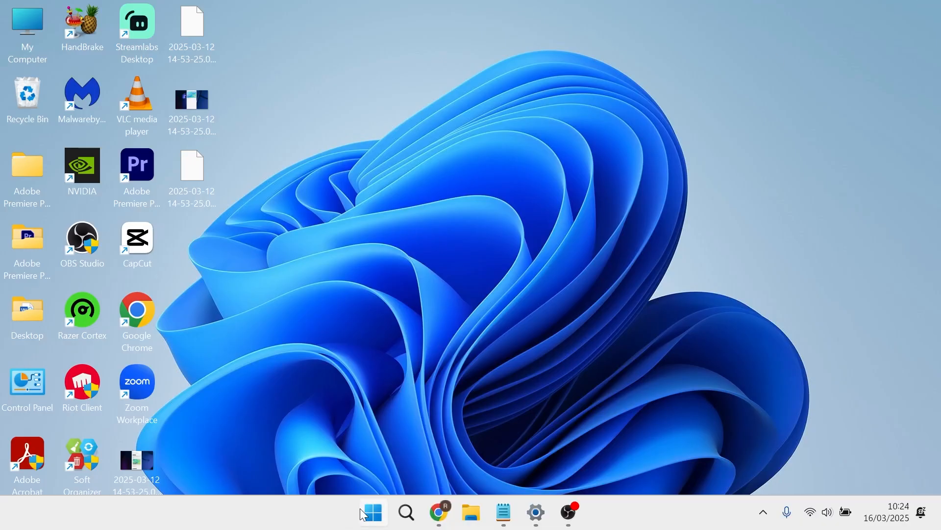
Open Device Manager and expand the Bluetooth category.
text(device Manager)
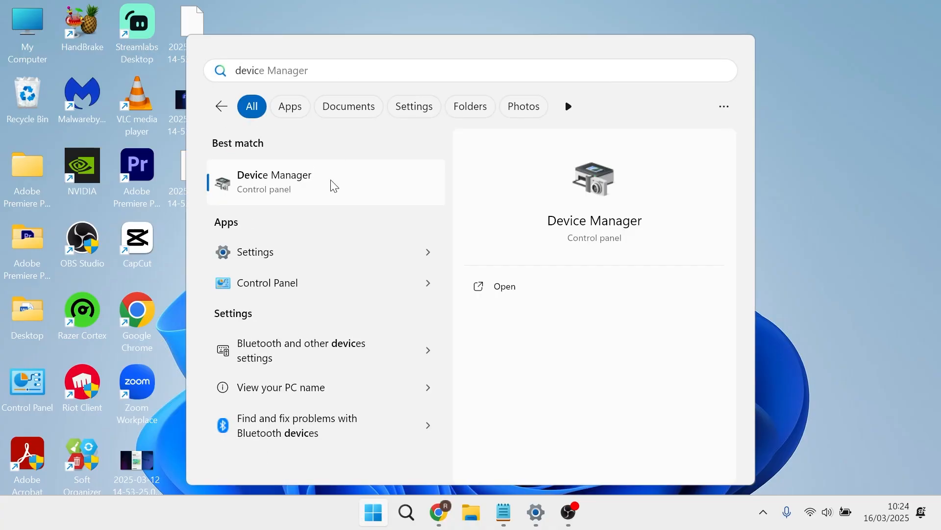
click(274, 179)
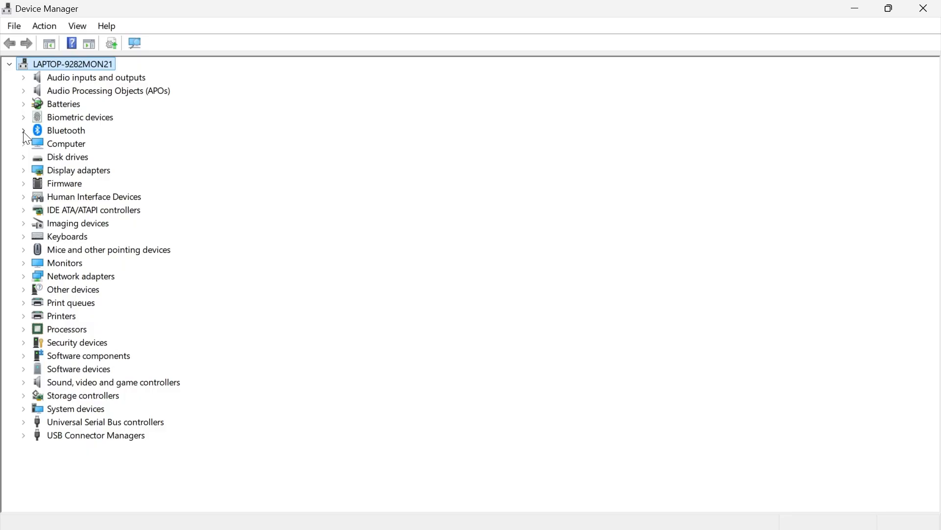
click(23, 131)
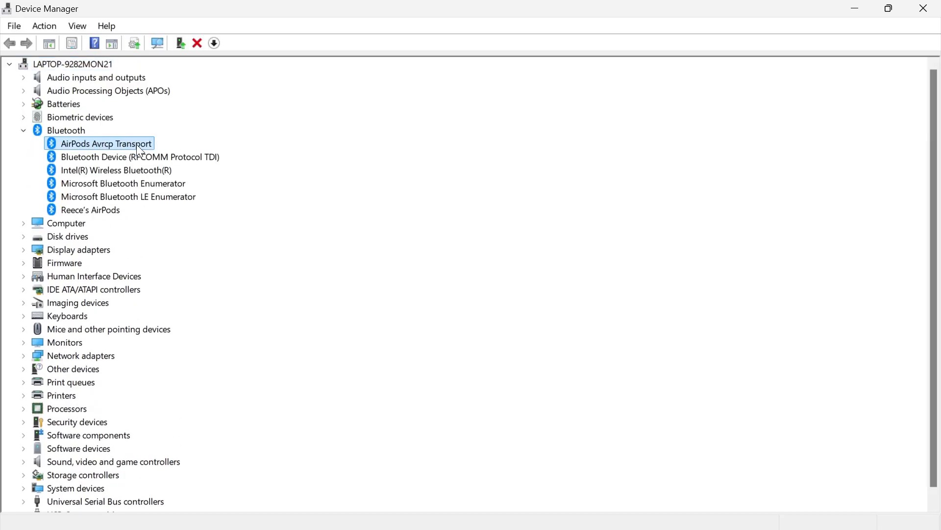
Search automatically for an AirPods driver update, confirming the best driver is installed.
click(90, 209)
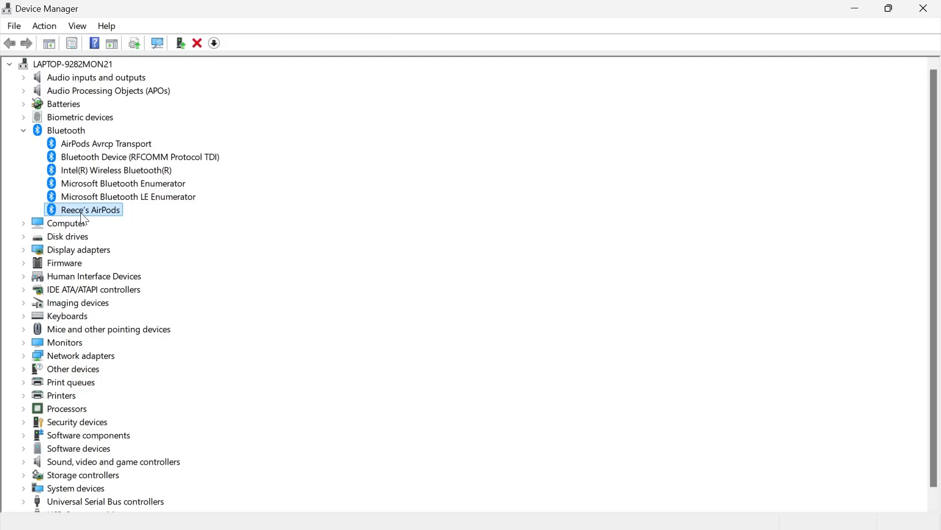
right_click(91, 209)
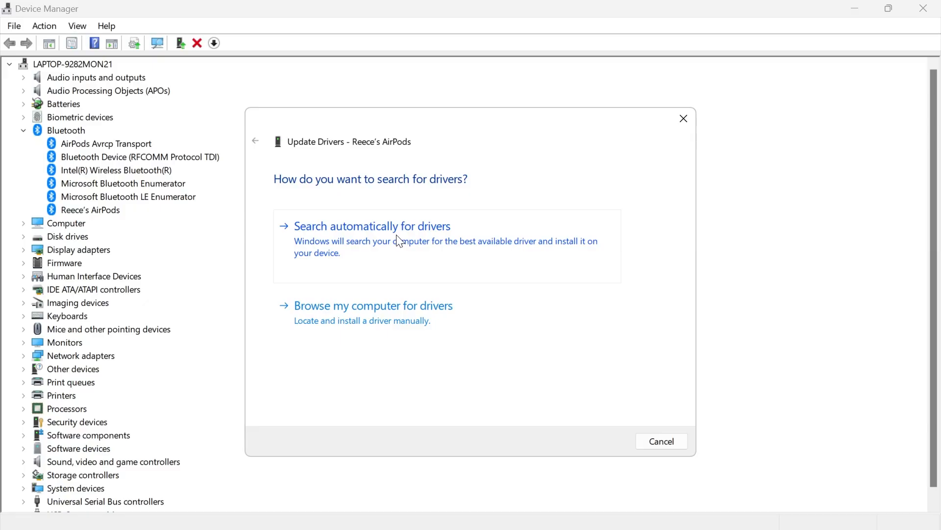
click(372, 226)
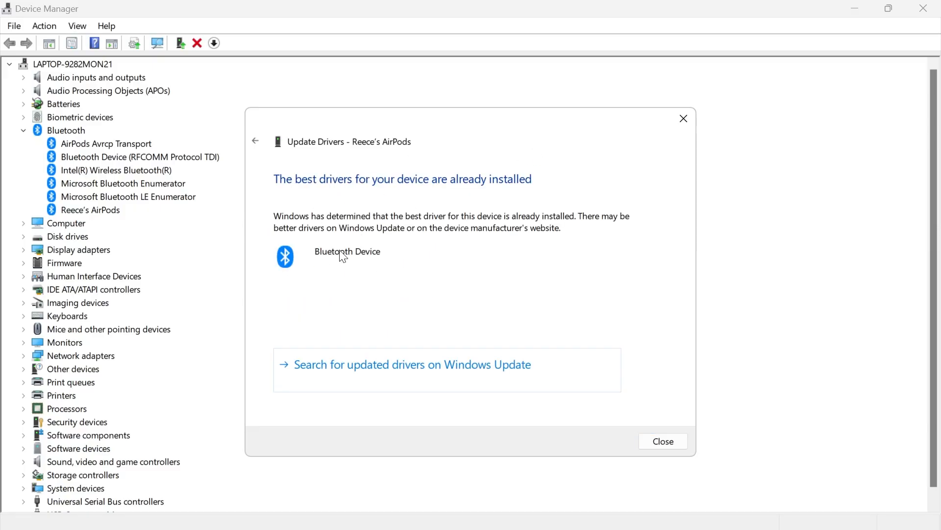
click(663, 440)
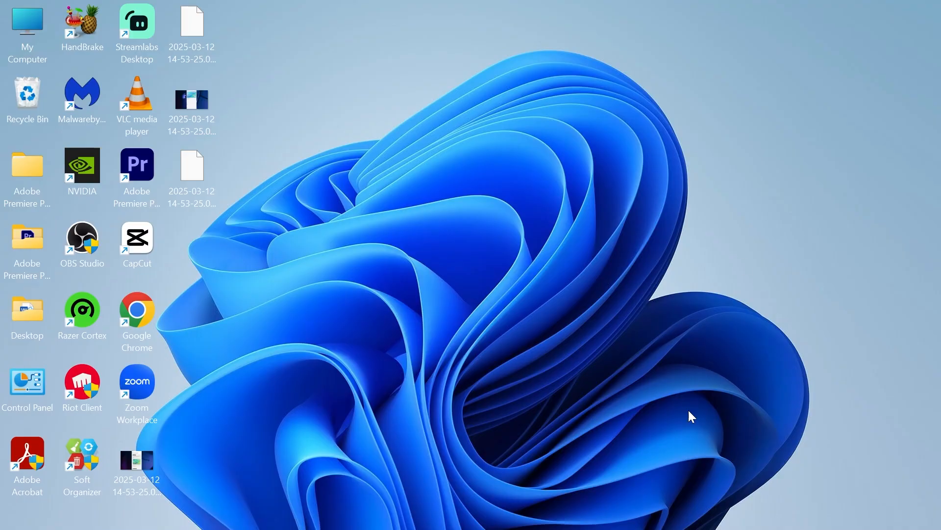
Remove the AirPods from the paired devices in Bluetooth & devices settings.
click(763, 511)
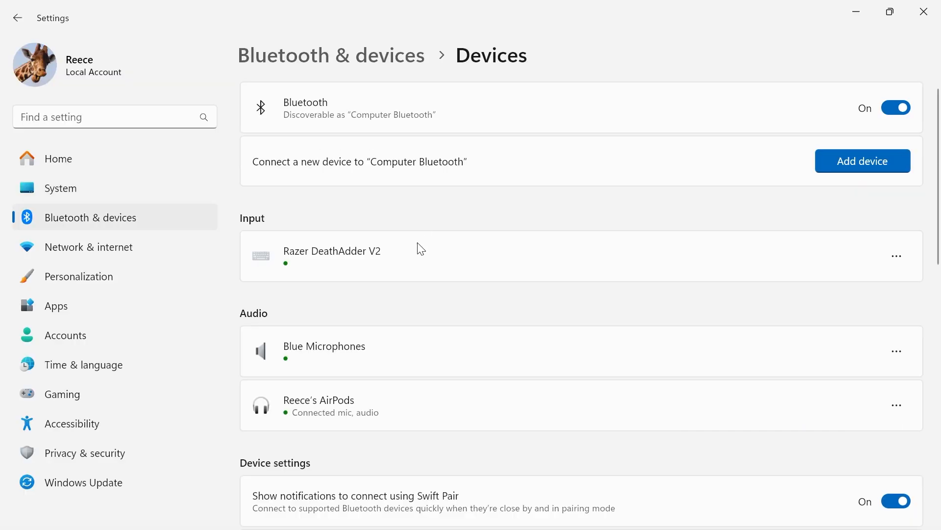
scroll(down, 3)
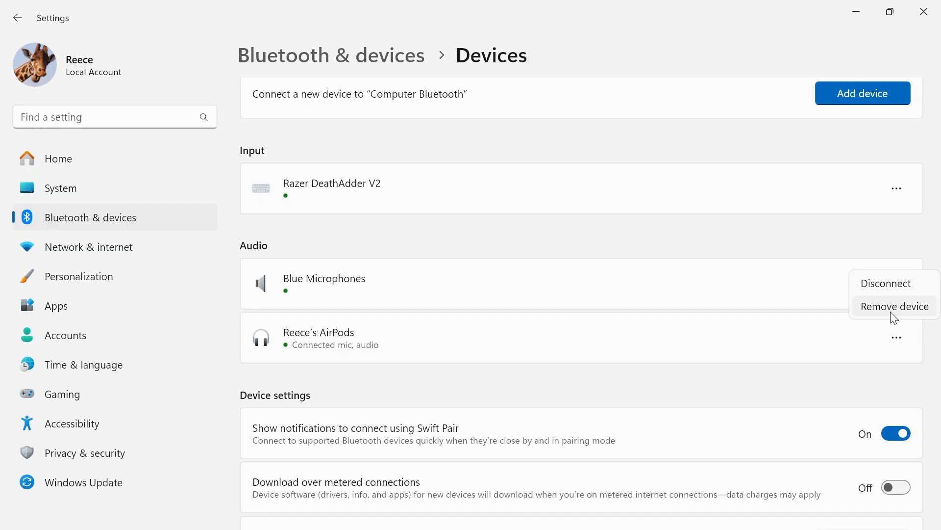
click(895, 306)
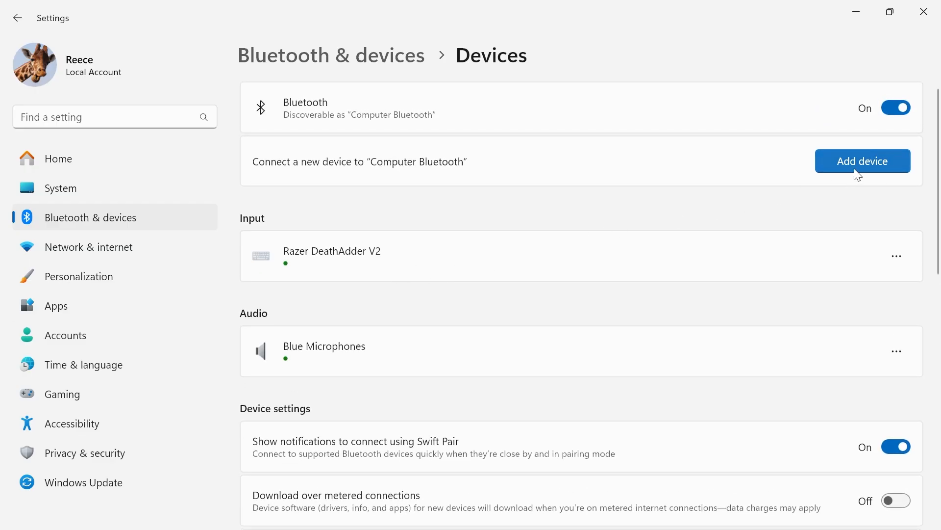
click(863, 160)
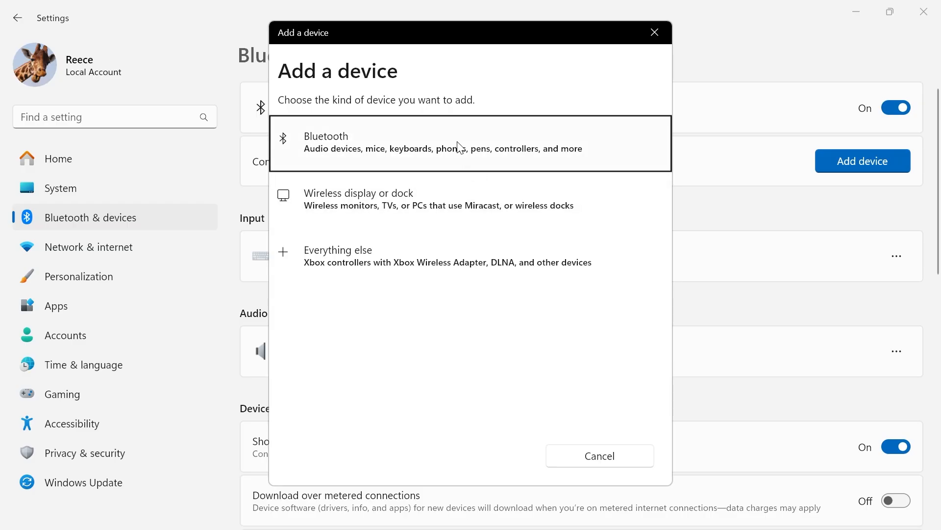
click(599, 456)
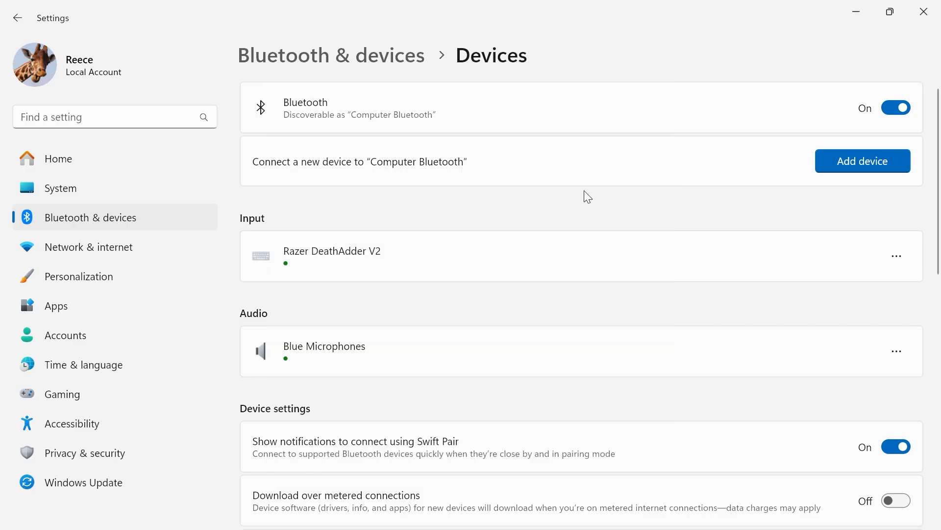
mouse_move(786, 47)
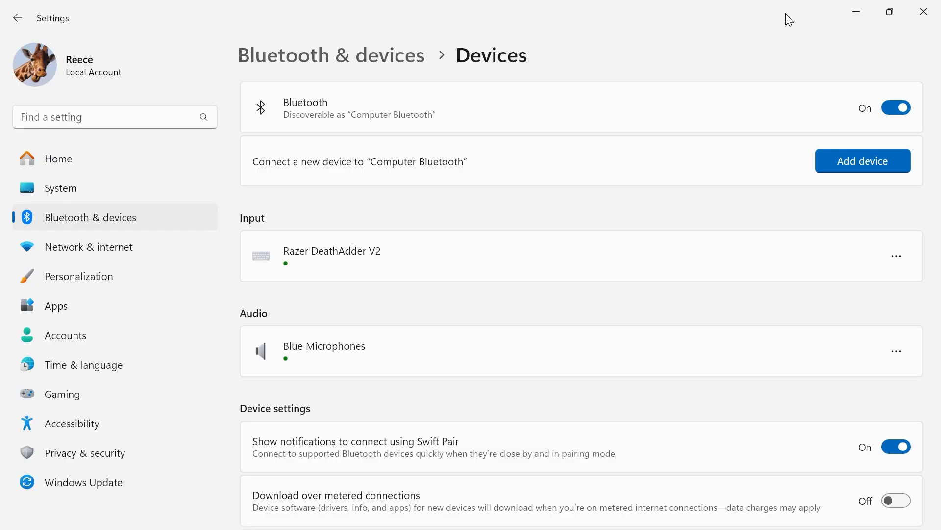
mouse_move(844, 55)
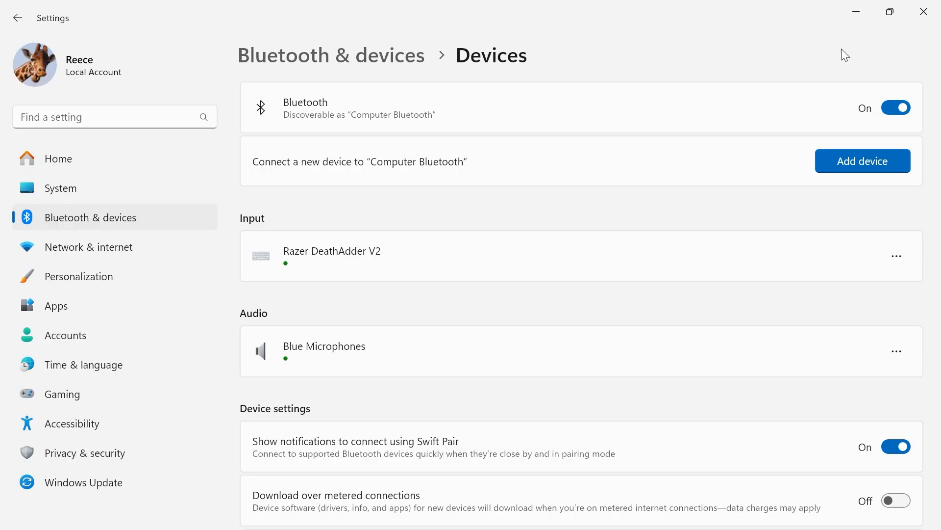